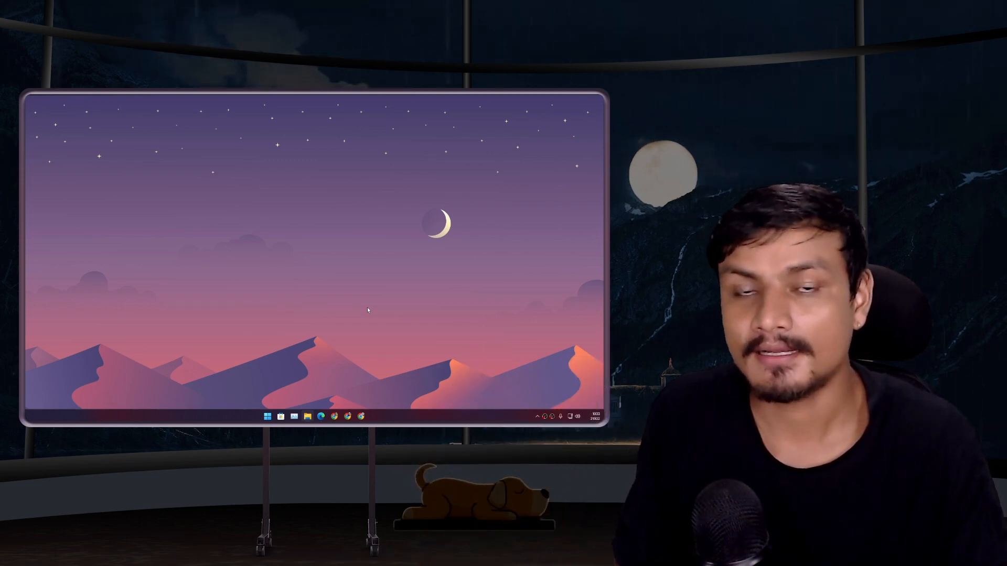
Bring up the Start menu showing pinned apps, the Editors folder and recommended items.
left_click(492, 552)
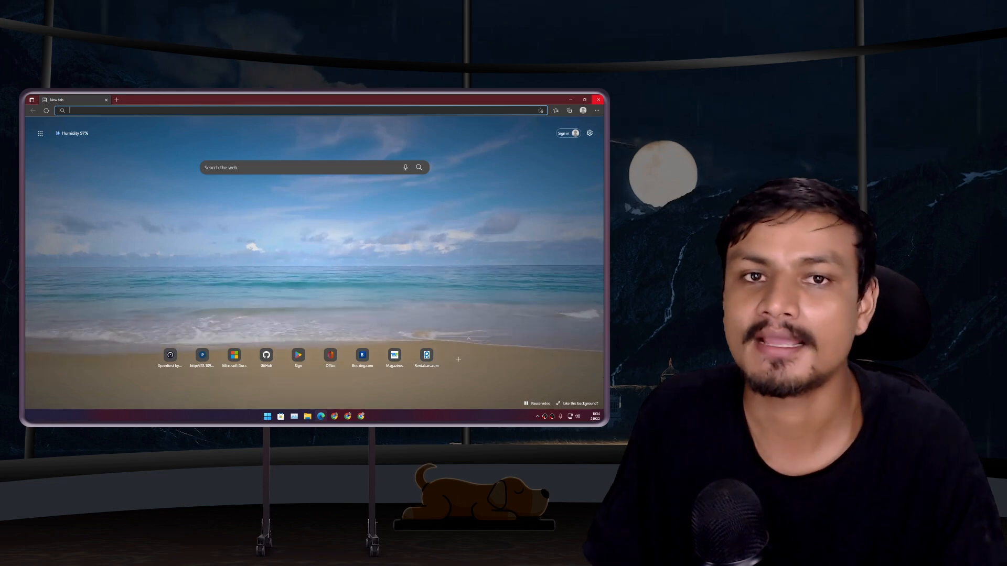
left_click(598, 100)
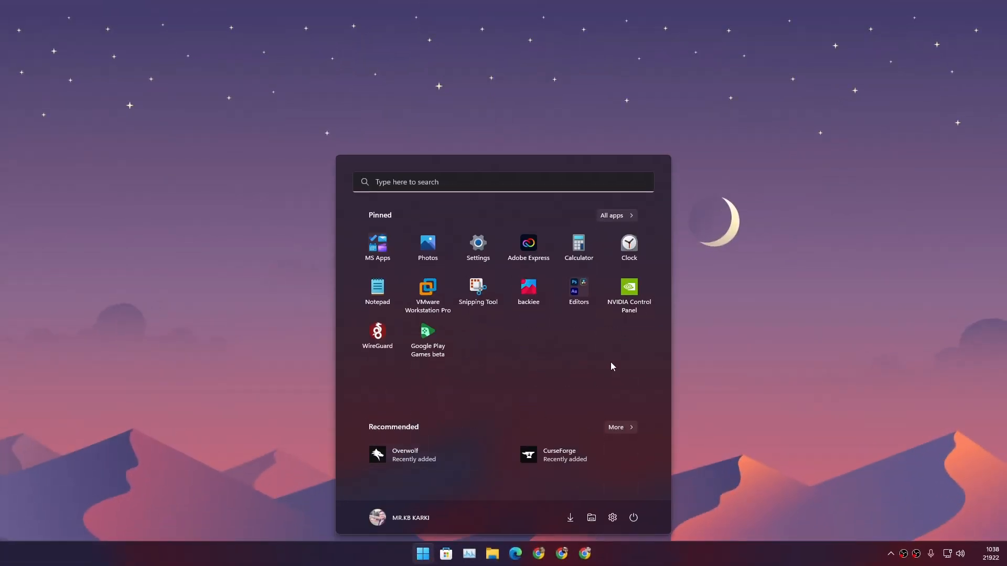
mouse_move(531, 371)
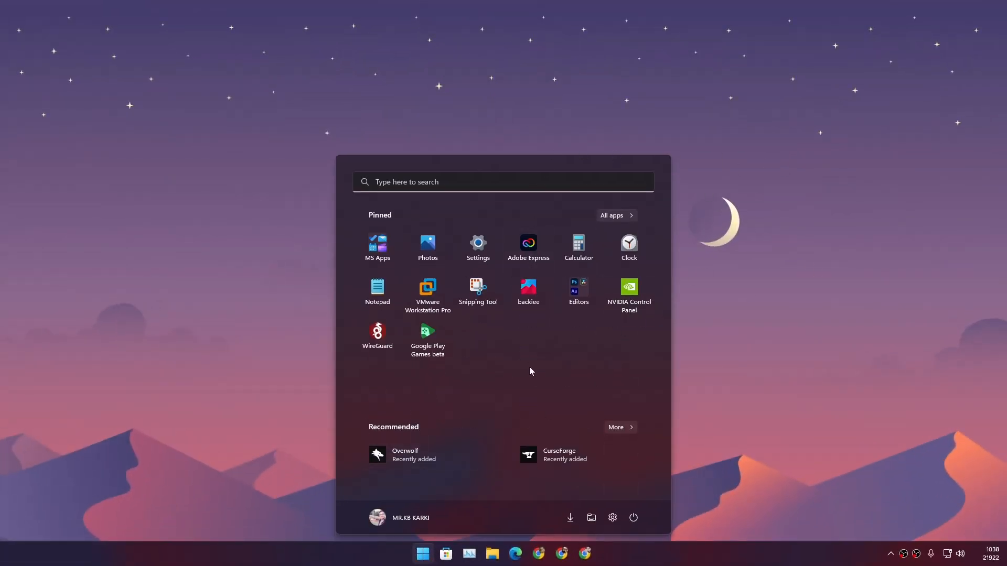
left_click(577, 288)
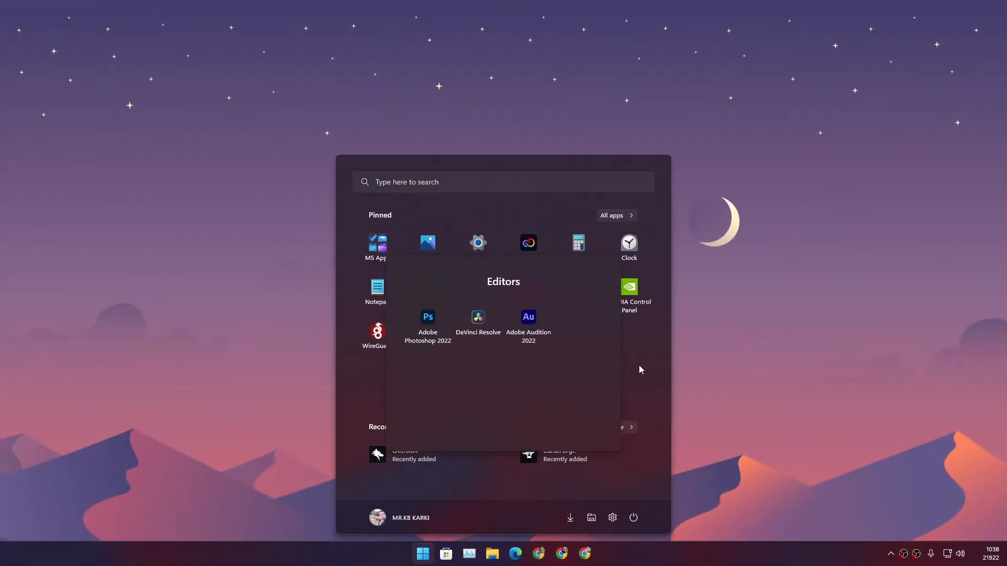
mouse_move(645, 346)
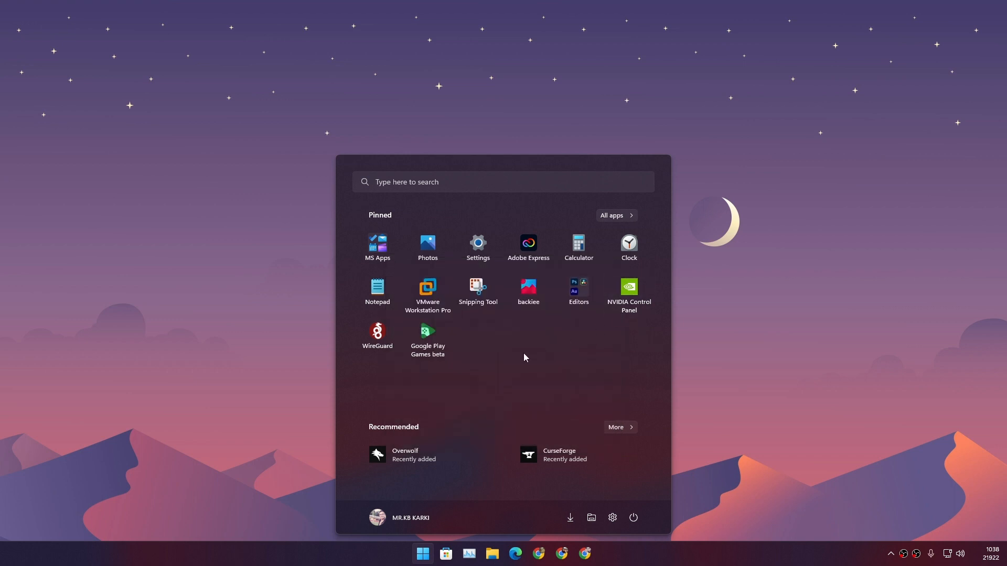
mouse_move(580, 367)
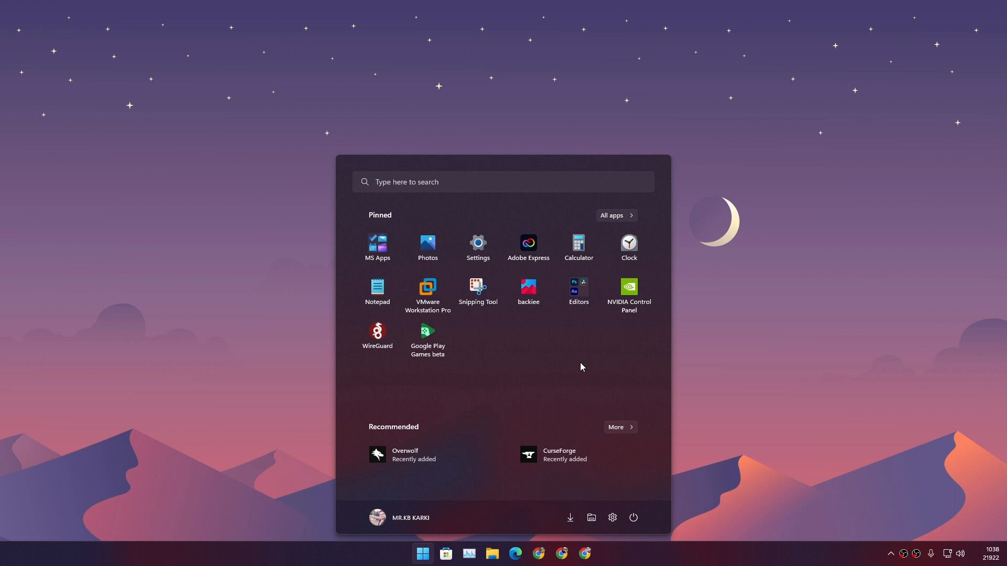
mouse_move(574, 353)
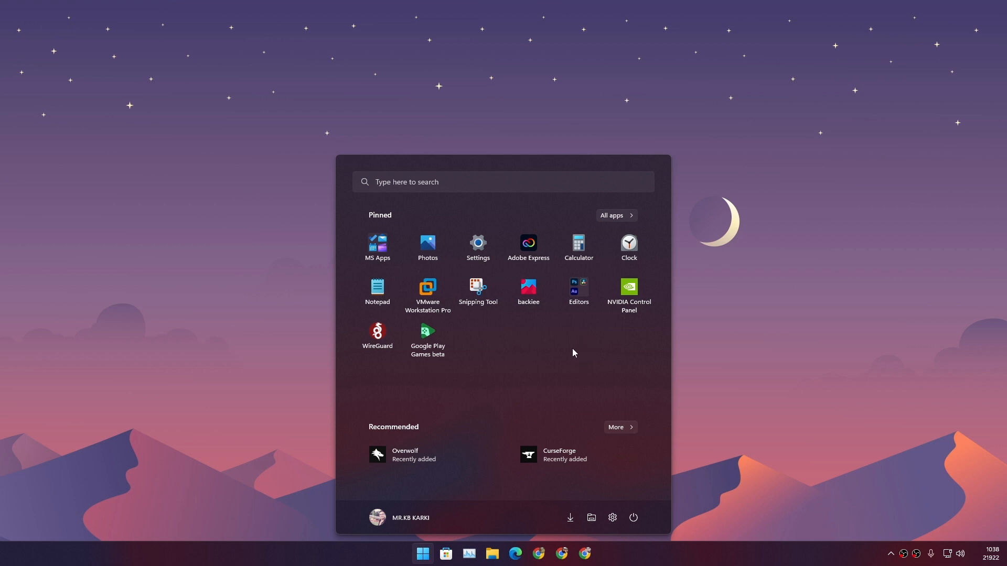
left_click(577, 287)
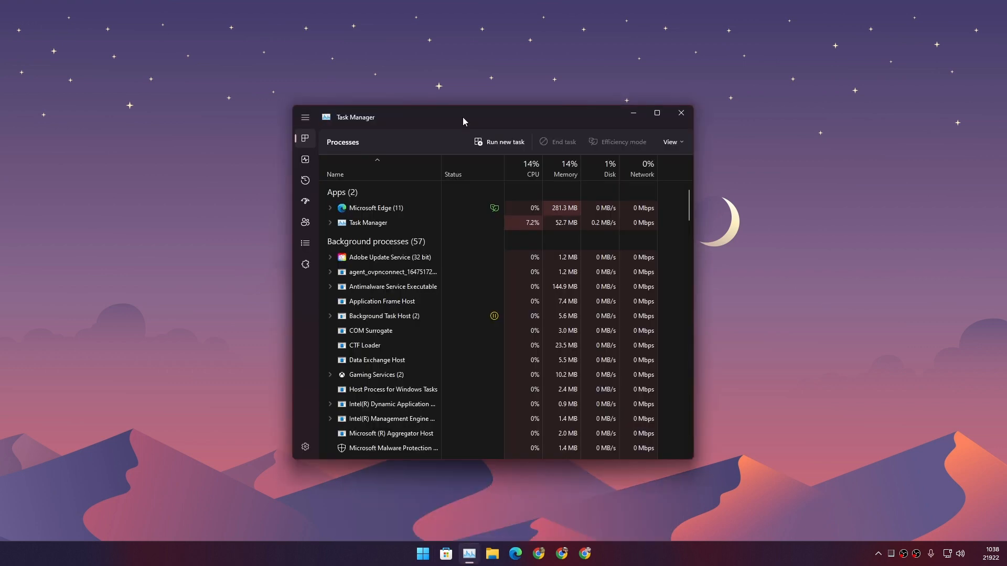
mouse_move(384, 120)
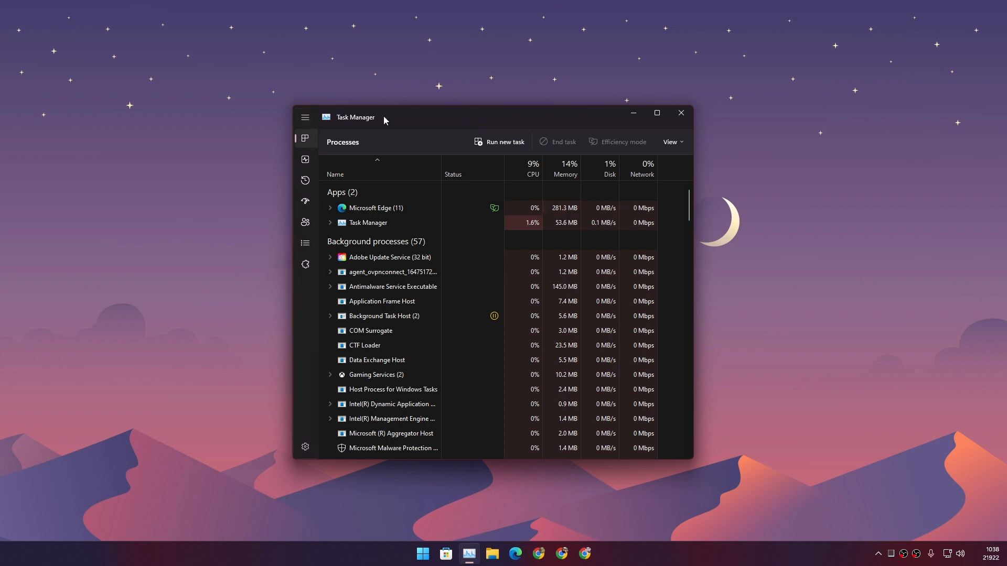
Expand and collapse Task Manager's navigation labels, then show the September 2022 notifications calendar.
left_click(306, 117)
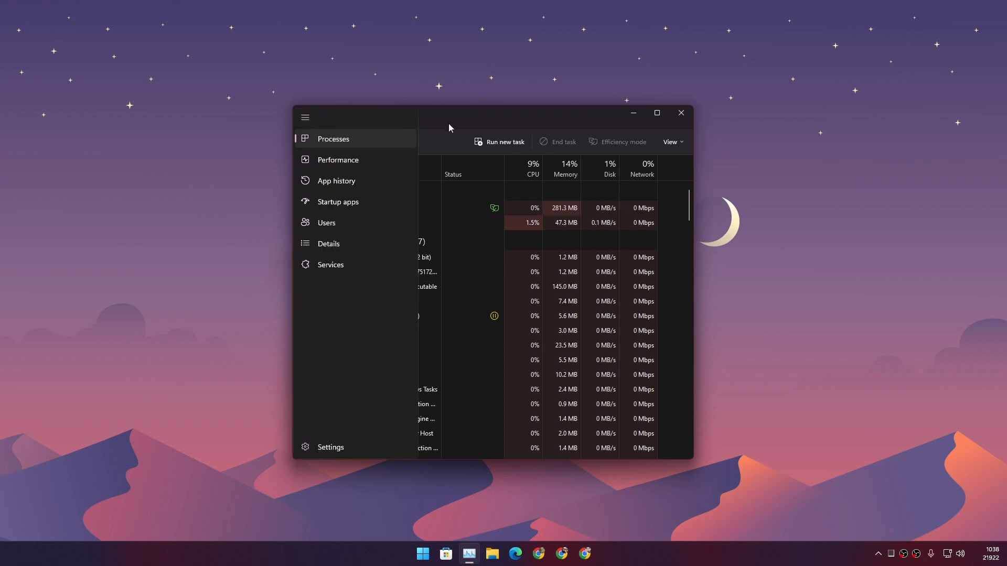
left_click(305, 117)
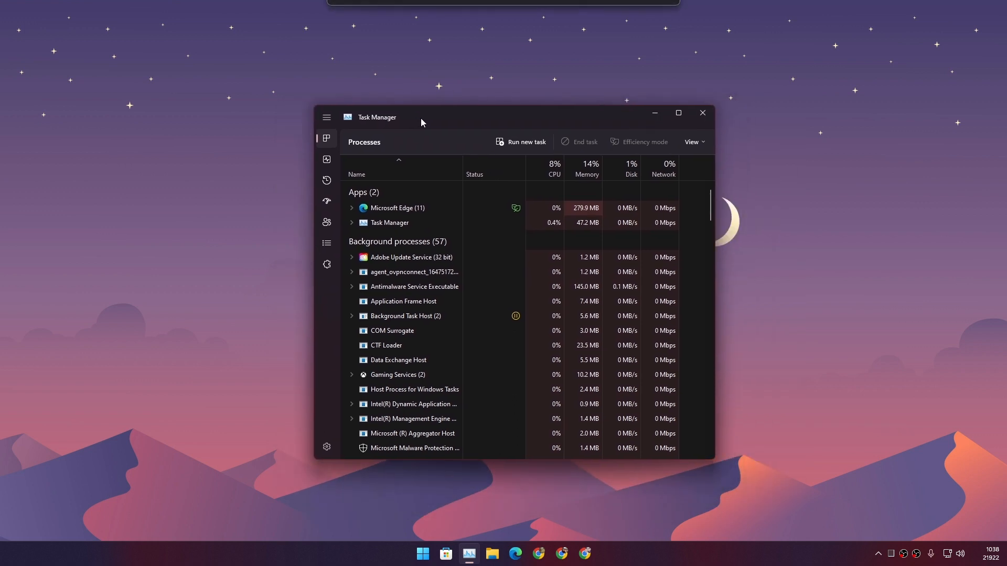
left_click(989, 553)
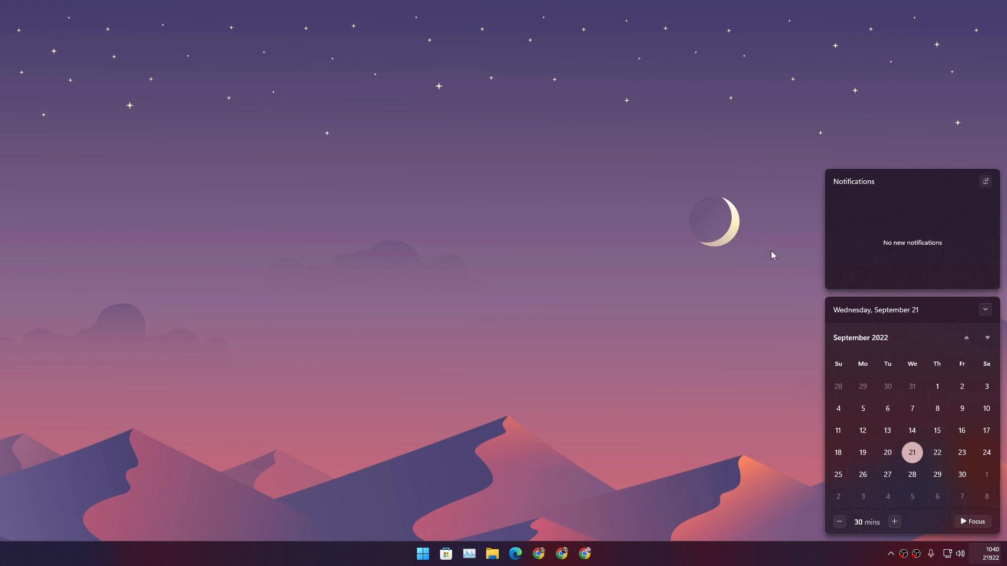
mouse_move(827, 246)
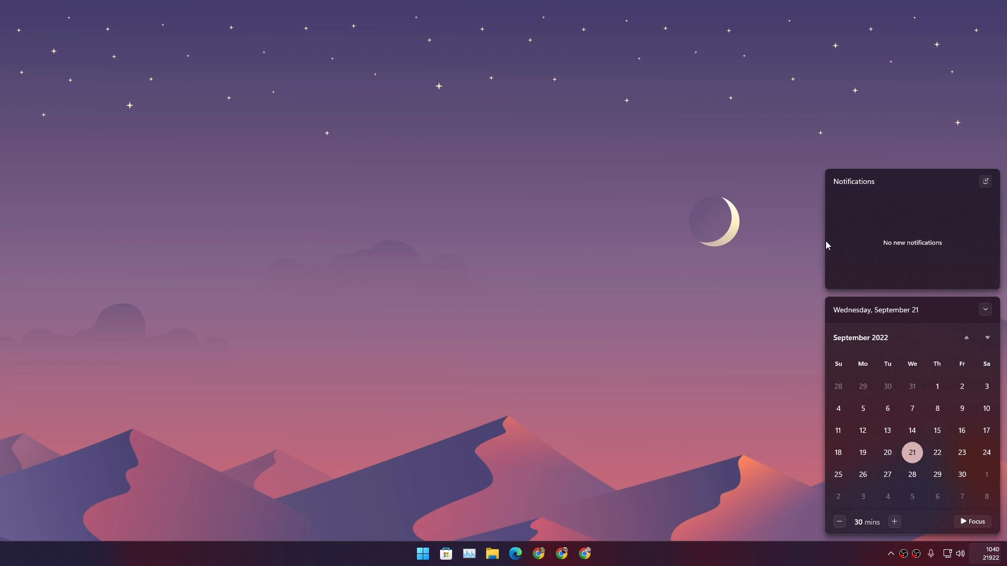
mouse_move(874, 243)
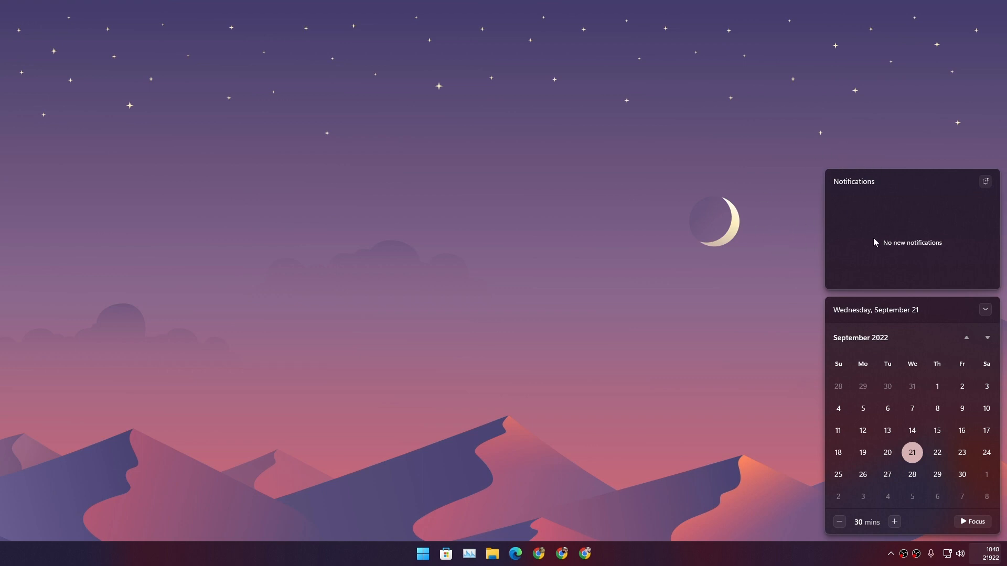
mouse_move(891, 238)
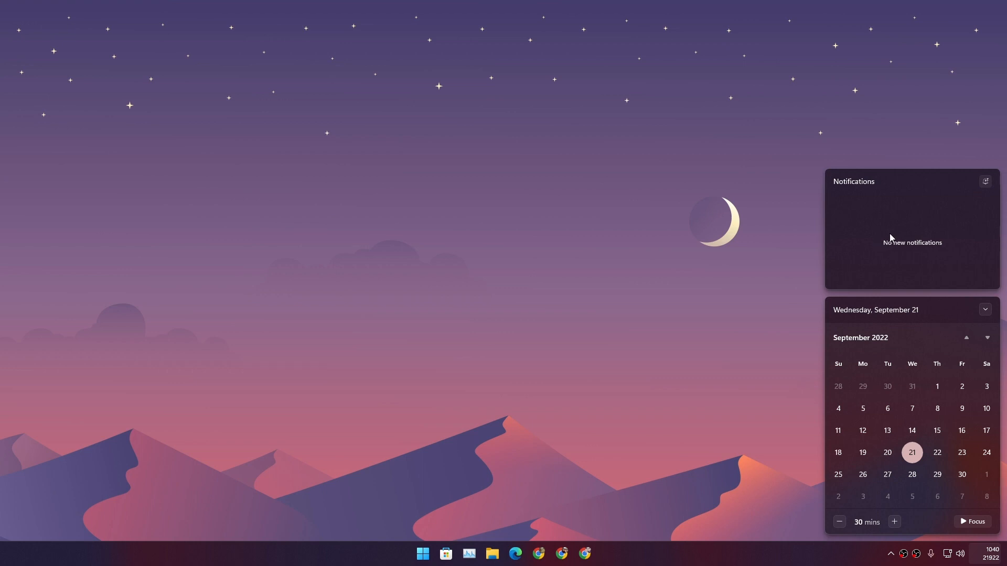
mouse_move(887, 258)
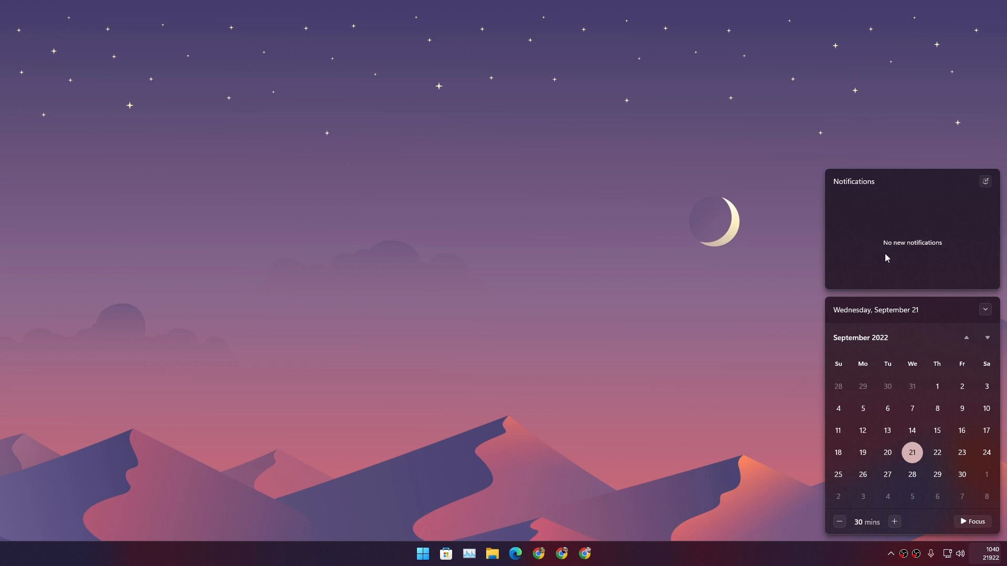
mouse_move(991, 182)
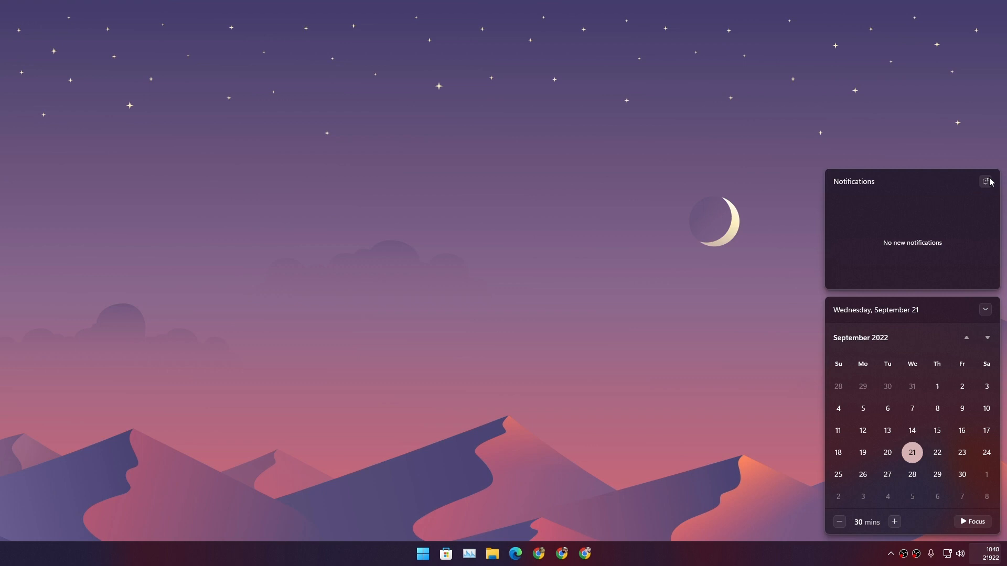
mouse_move(986, 180)
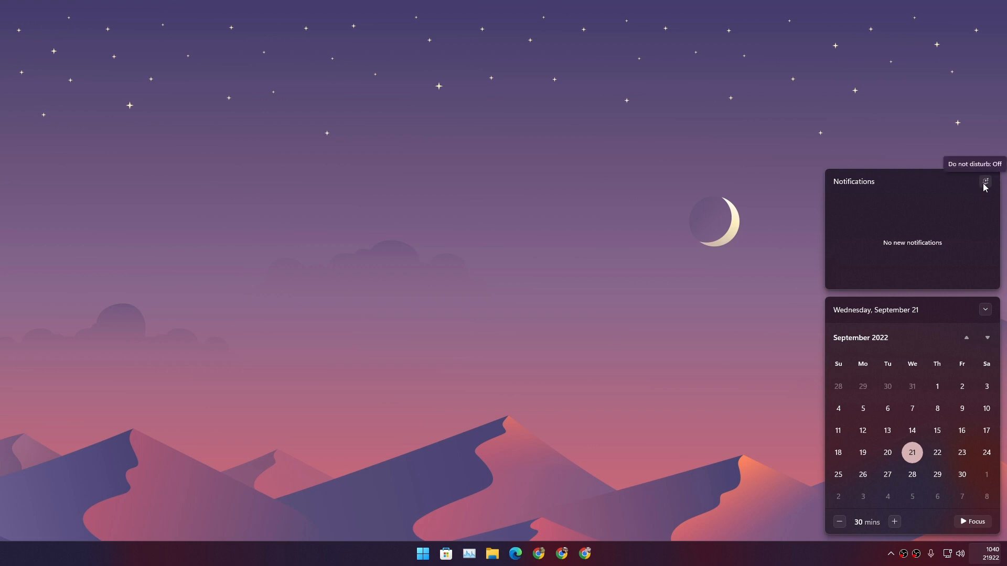
mouse_move(986, 184)
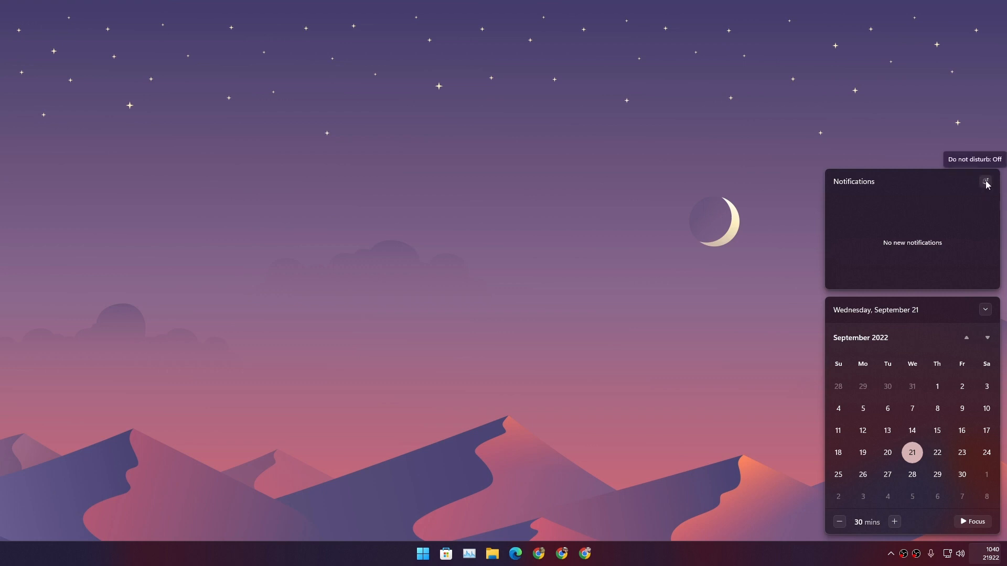
mouse_move(983, 236)
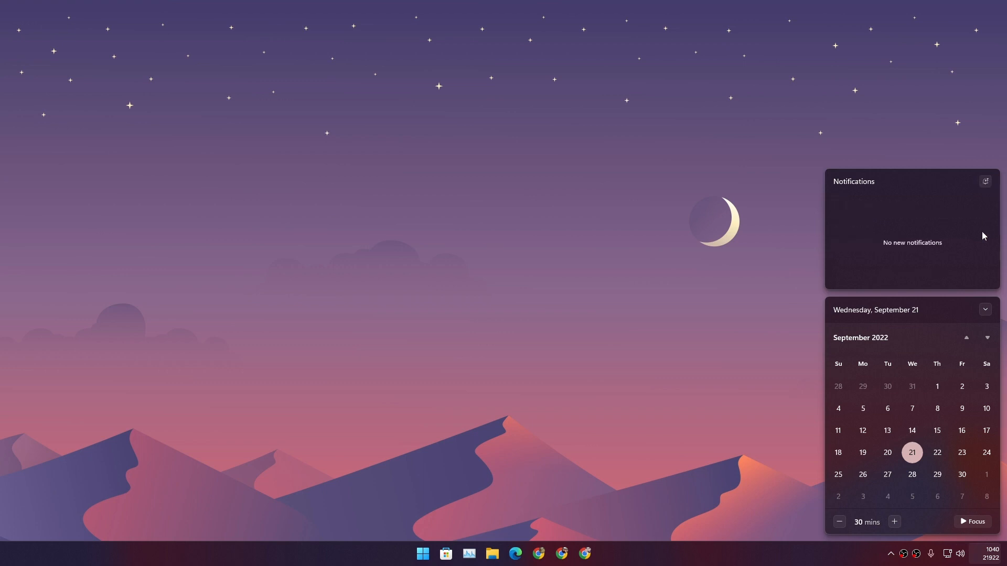
left_click(593, 553)
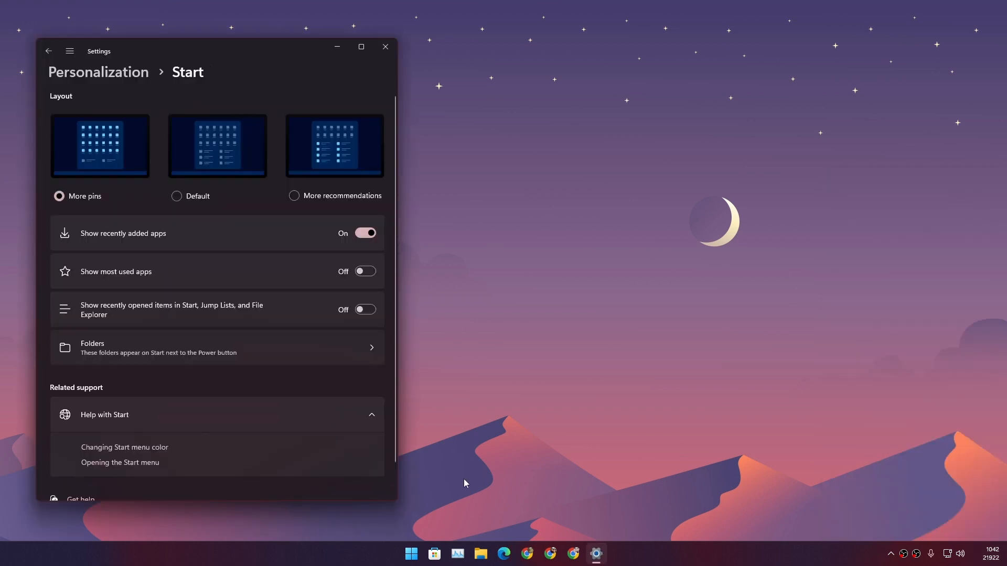
mouse_move(243, 227)
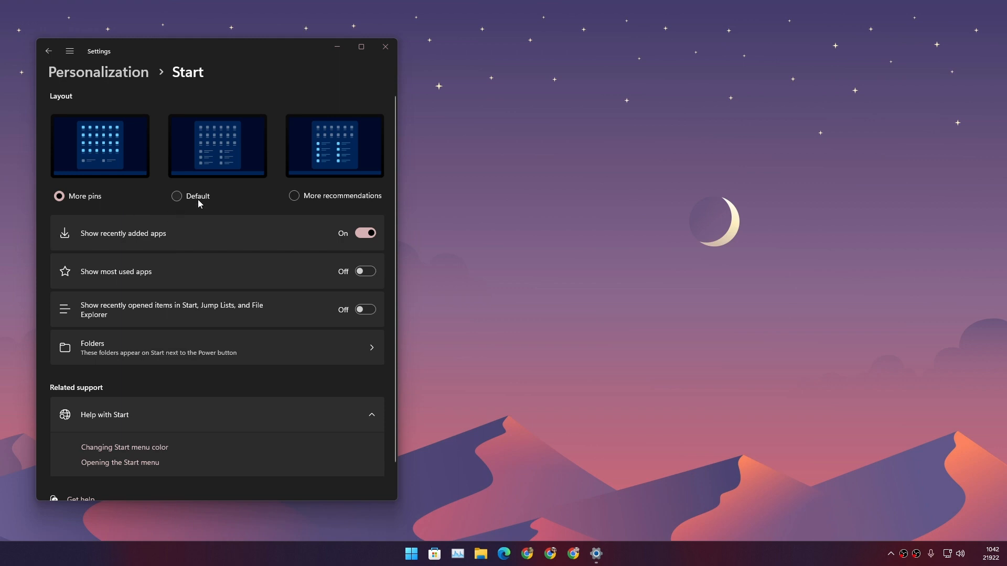
left_click(294, 197)
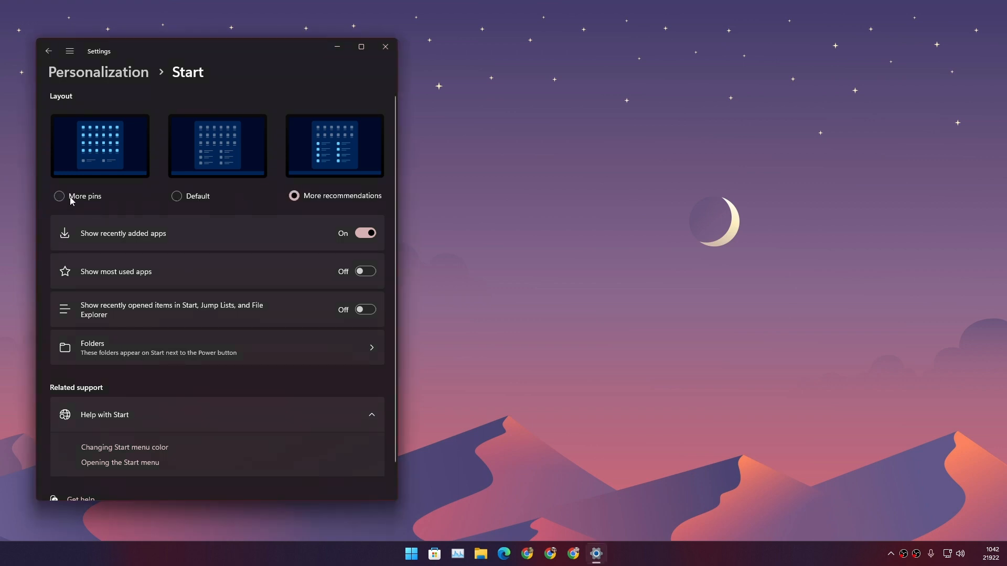
left_click(410, 553)
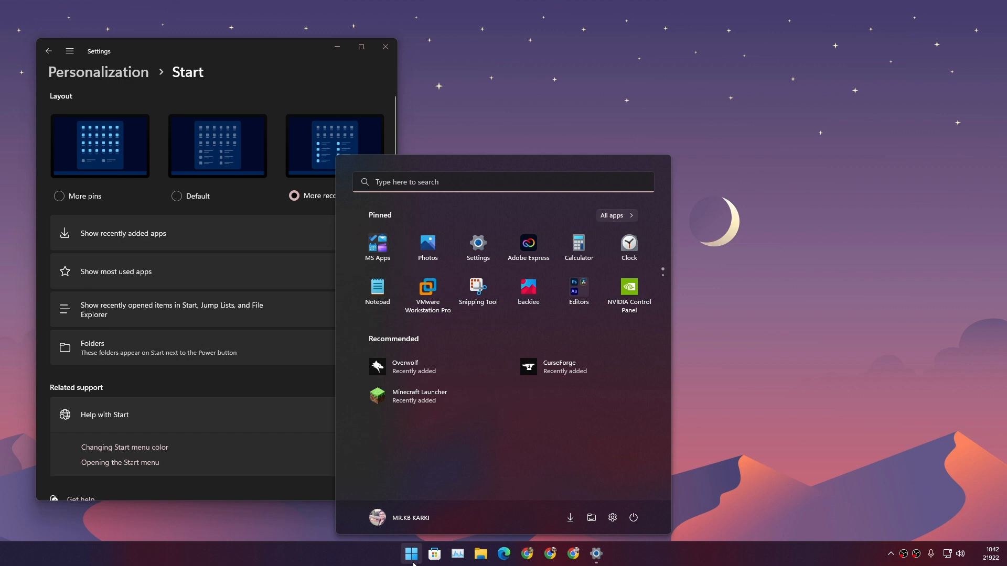
mouse_move(400, 224)
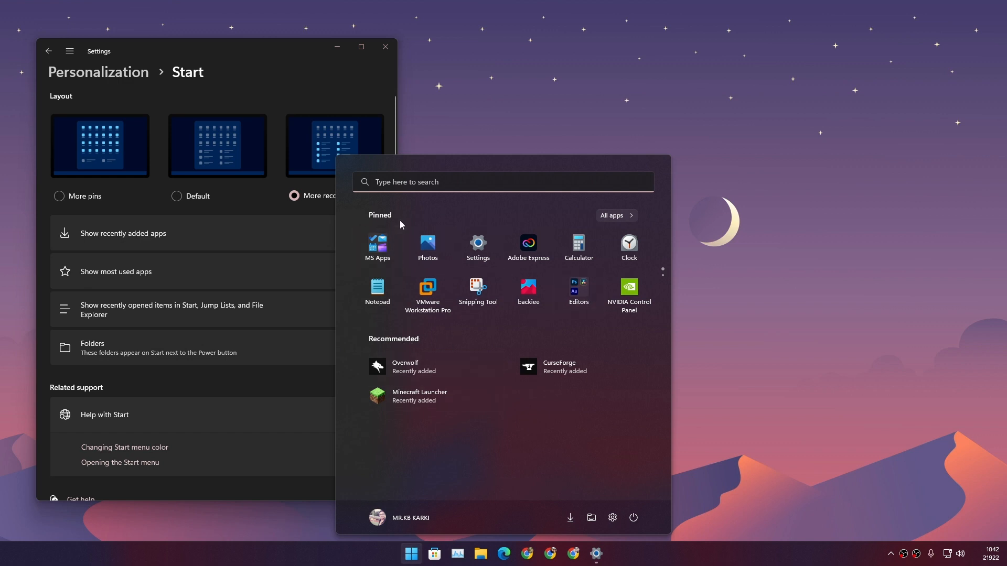
mouse_move(653, 260)
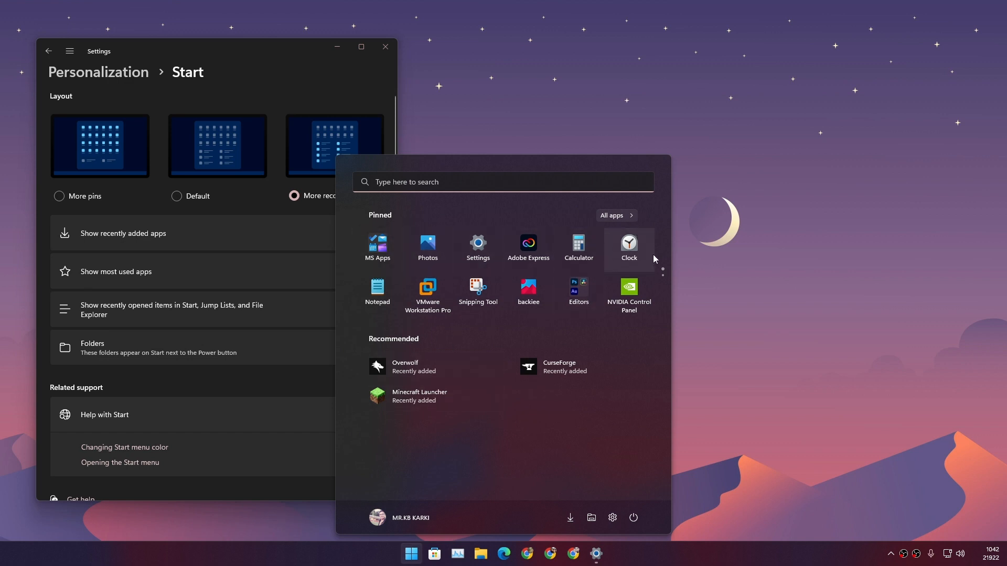
left_click(446, 502)
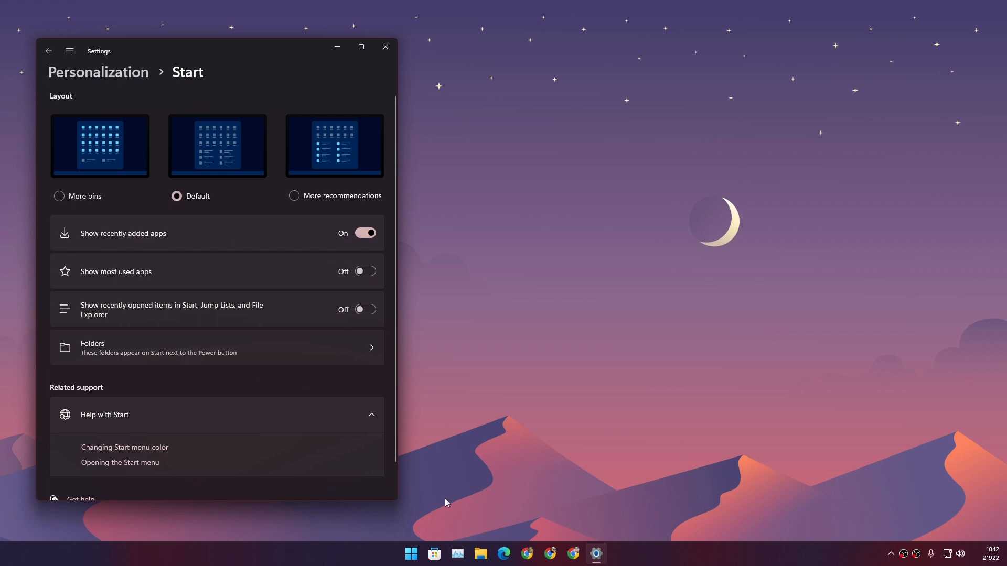
left_click(411, 553)
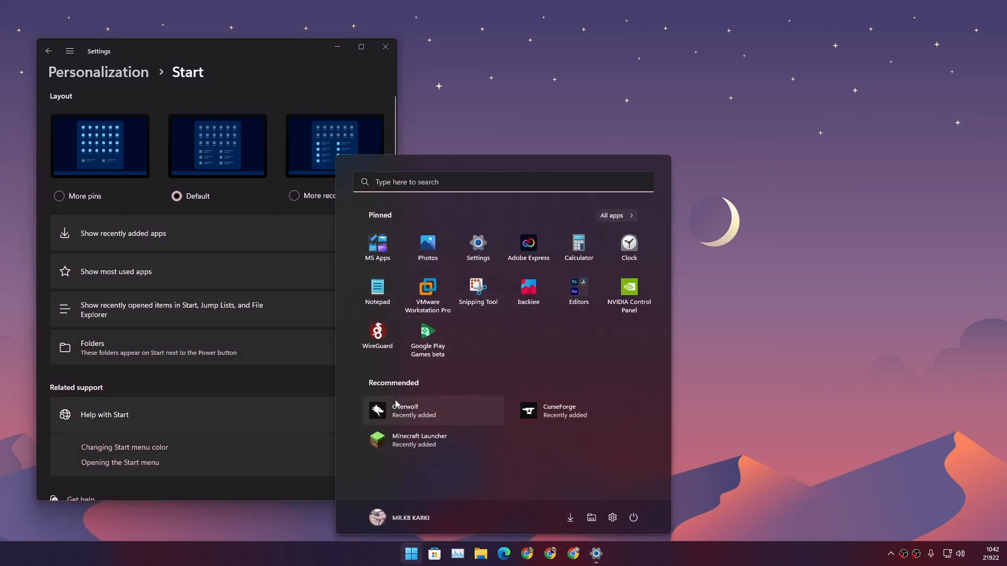
left_click(58, 196)
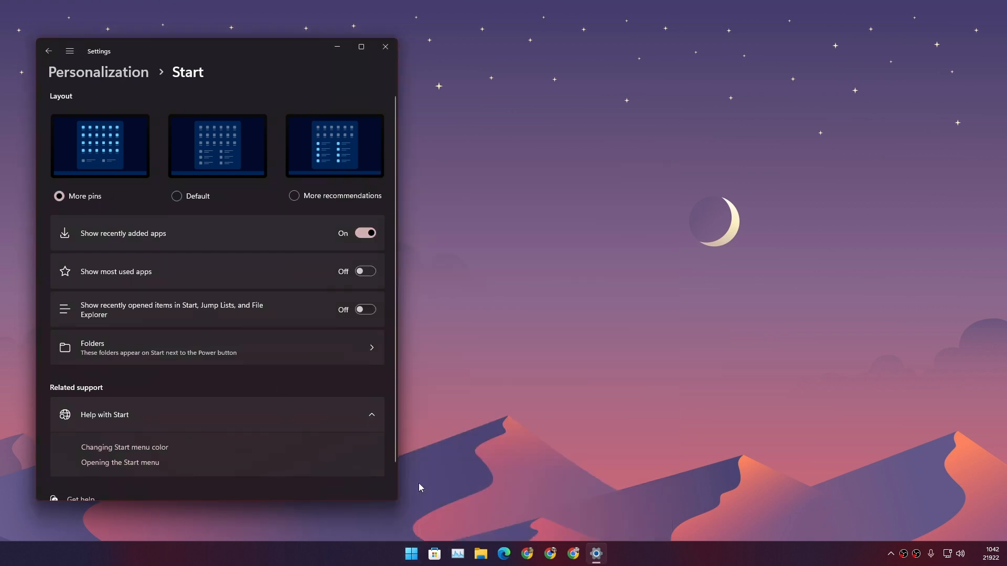
left_click(410, 553)
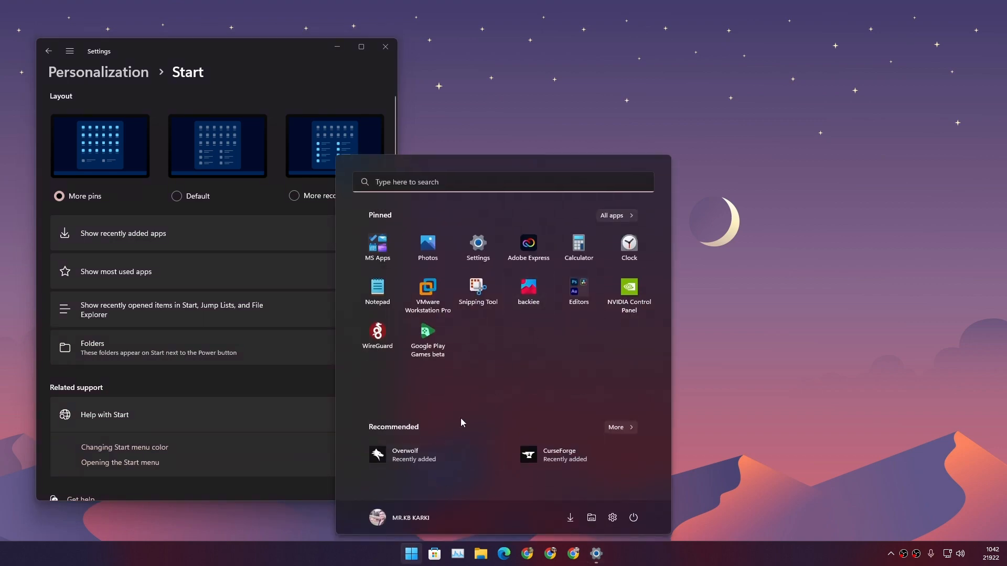
mouse_move(421, 432)
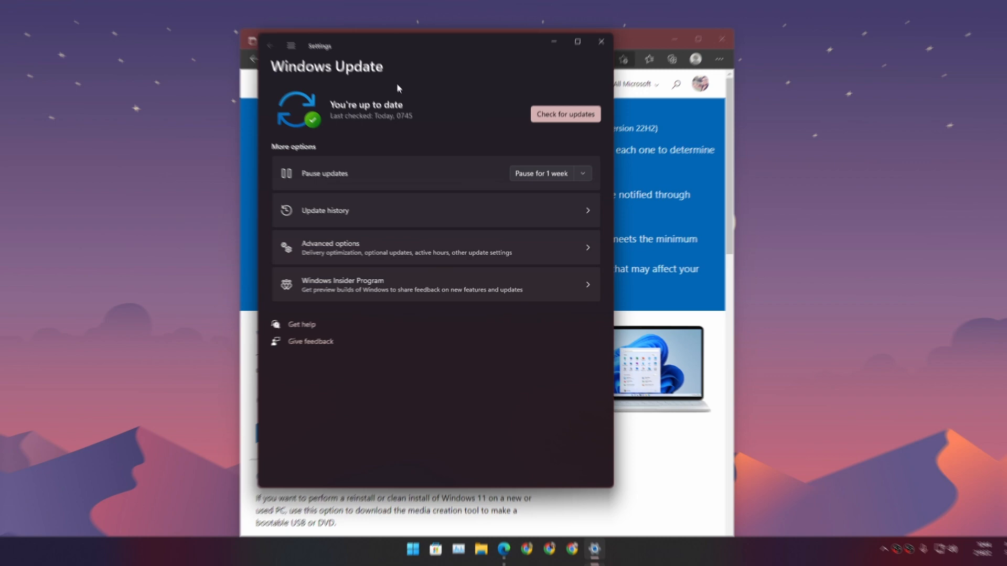
Start a Windows Update check and close Settings, leaving the Windows 11 download page.
left_click(564, 114)
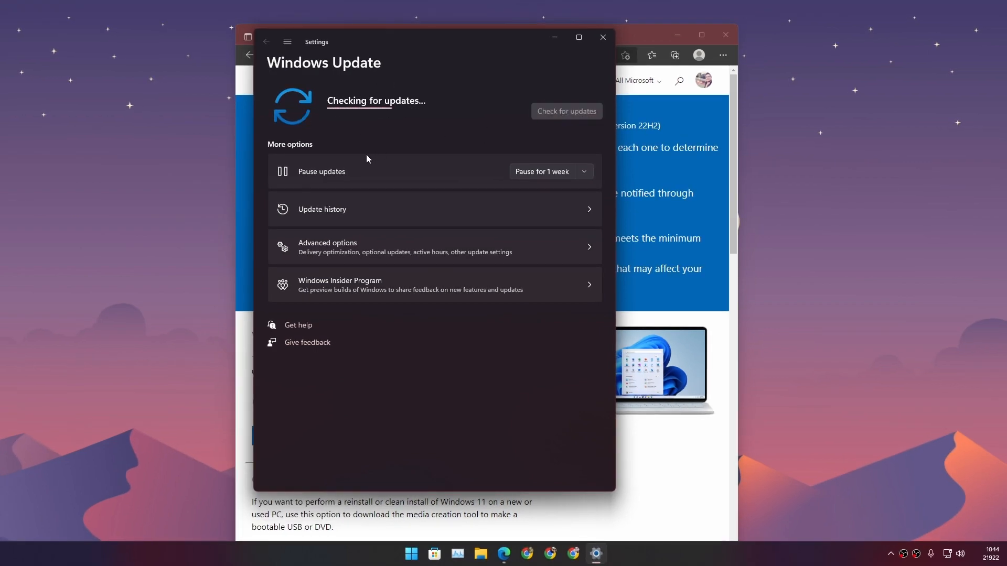
mouse_move(602, 37)
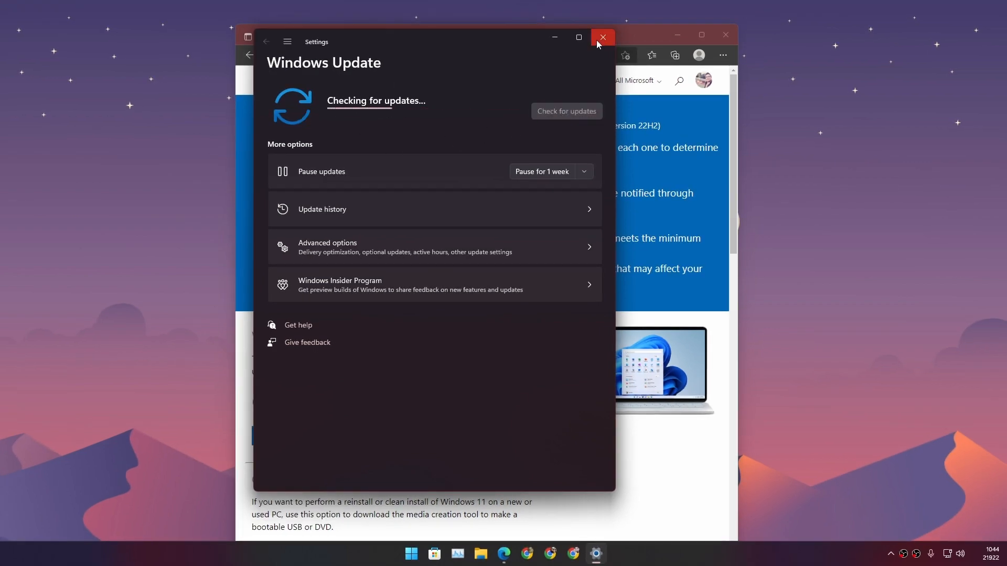
left_click(601, 36)
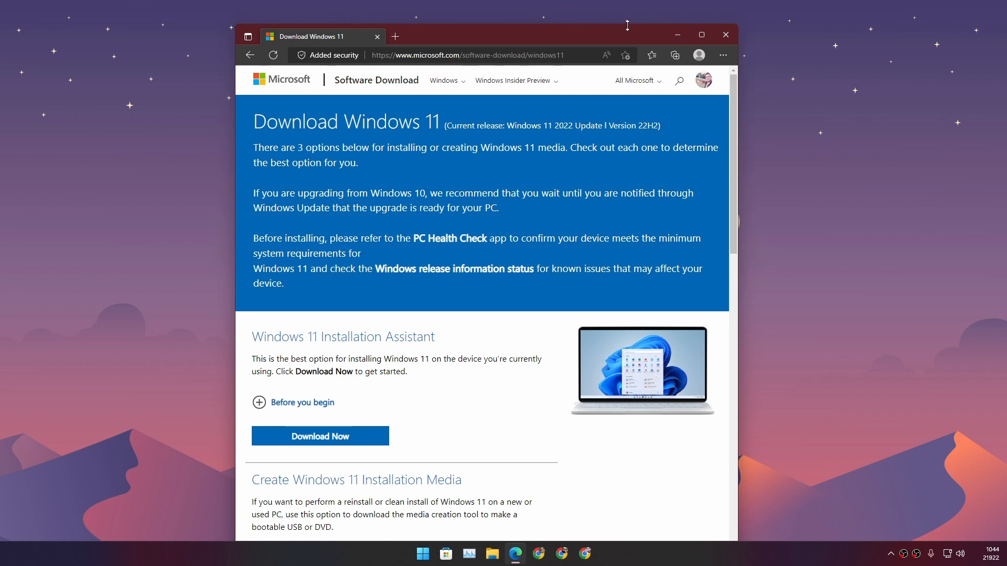
mouse_move(697, 46)
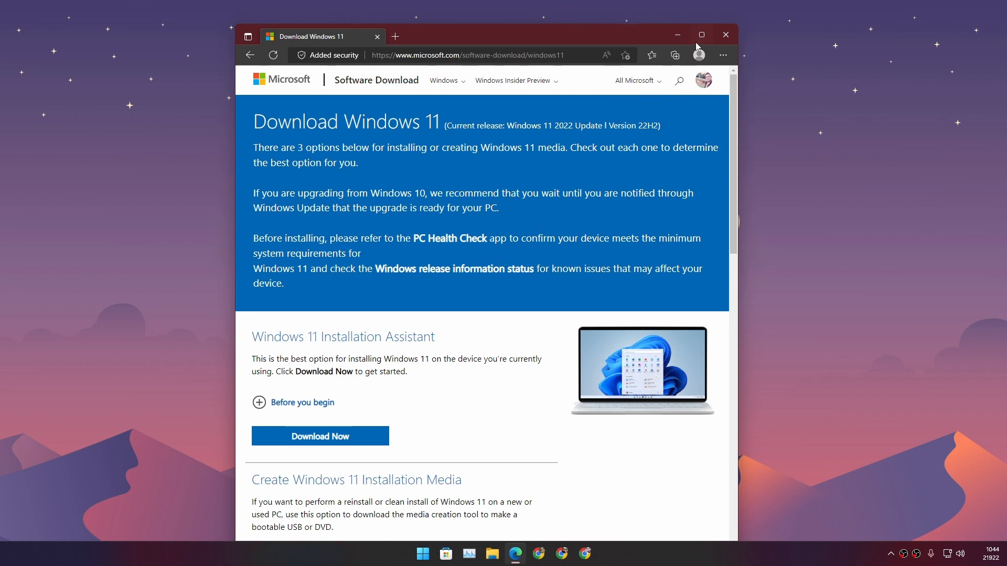
Maximize Edge and review the Installation Assistant, Installation Media and ISO download options.
left_click(701, 35)
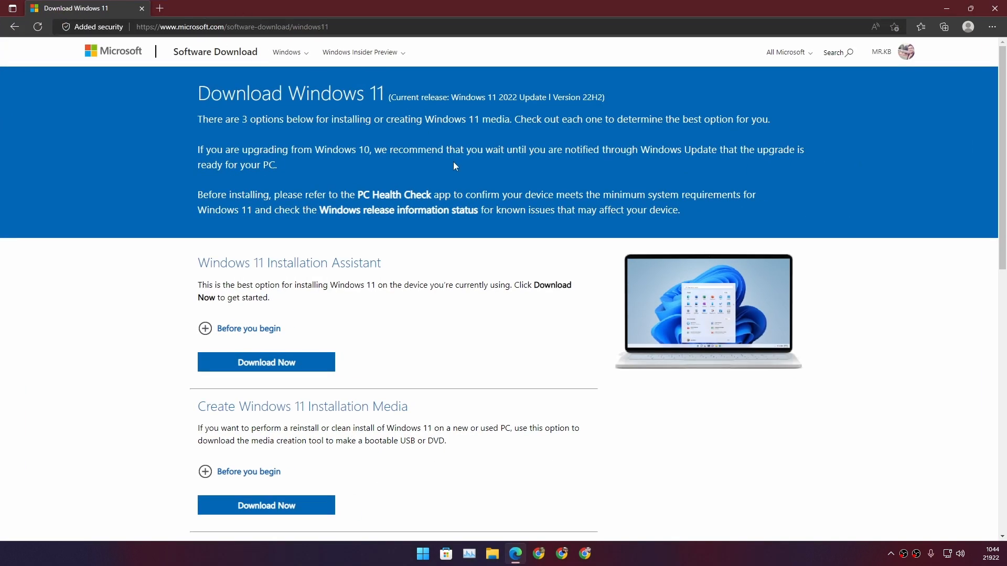
scroll("down", 3)
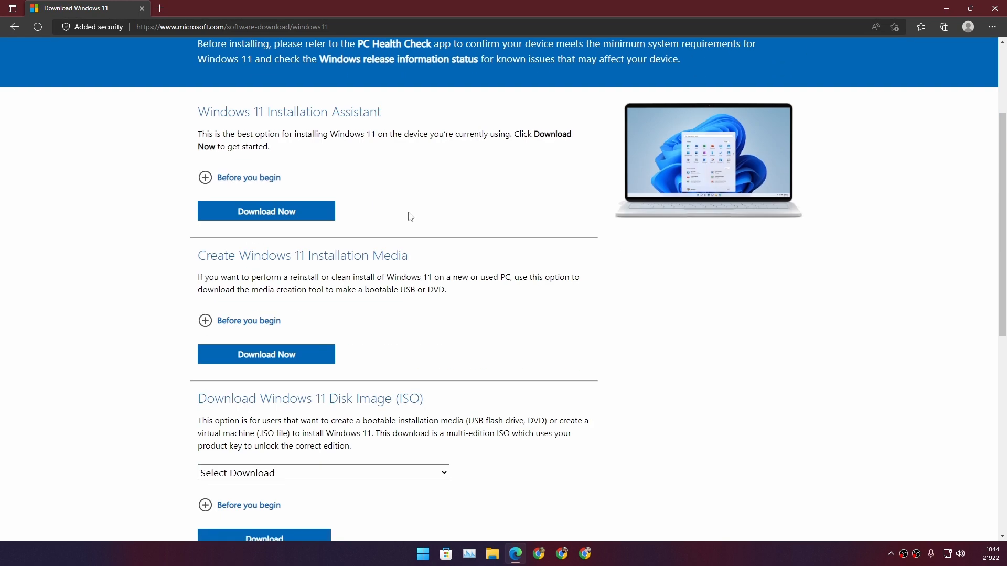
scroll("up", 3)
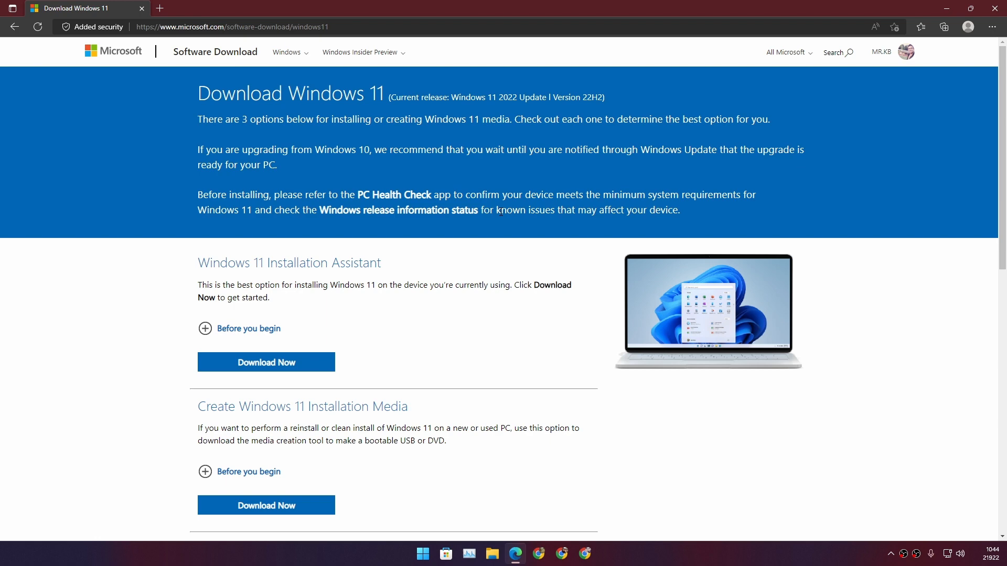
scroll("down", 3)
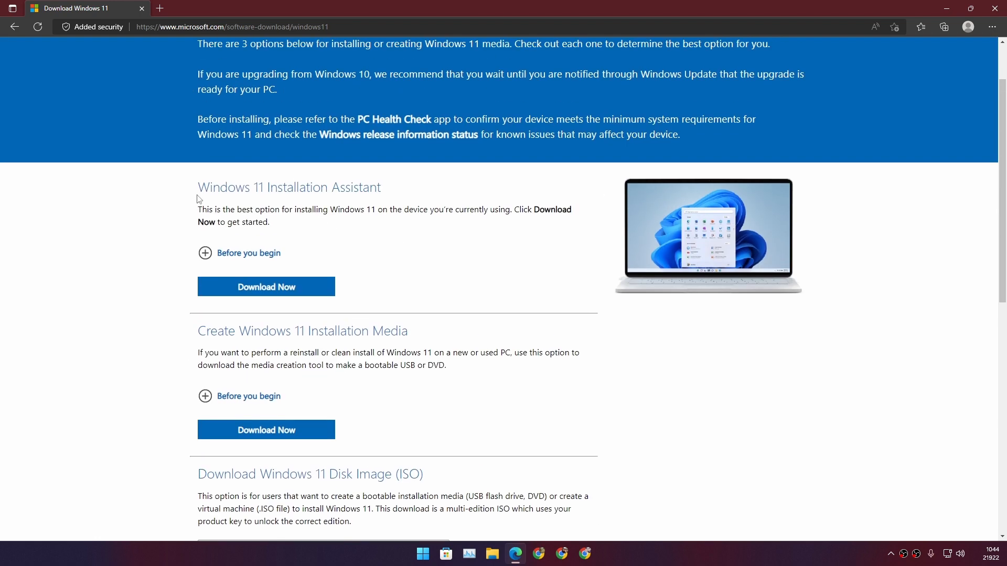
double_click(288, 186)
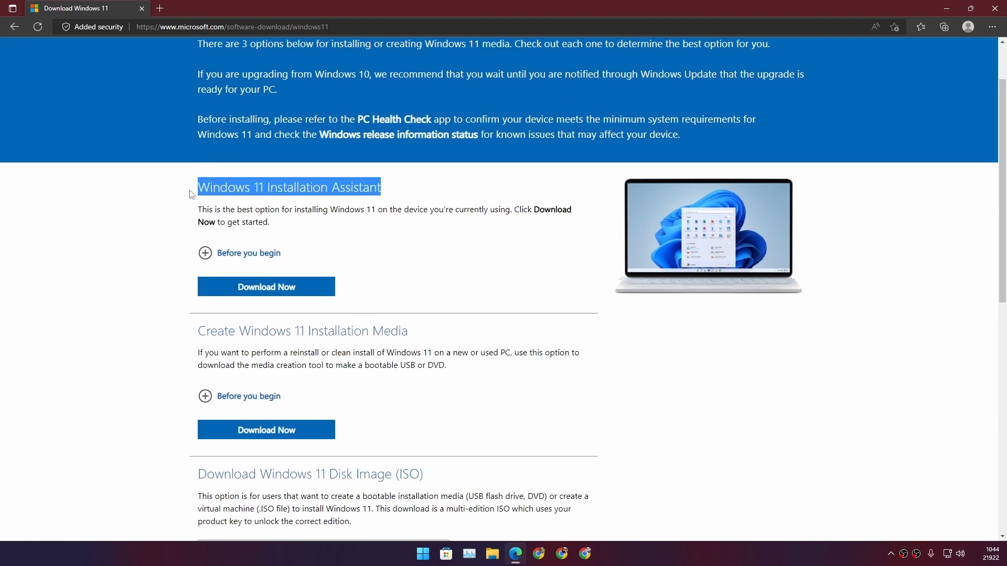
mouse_move(385, 210)
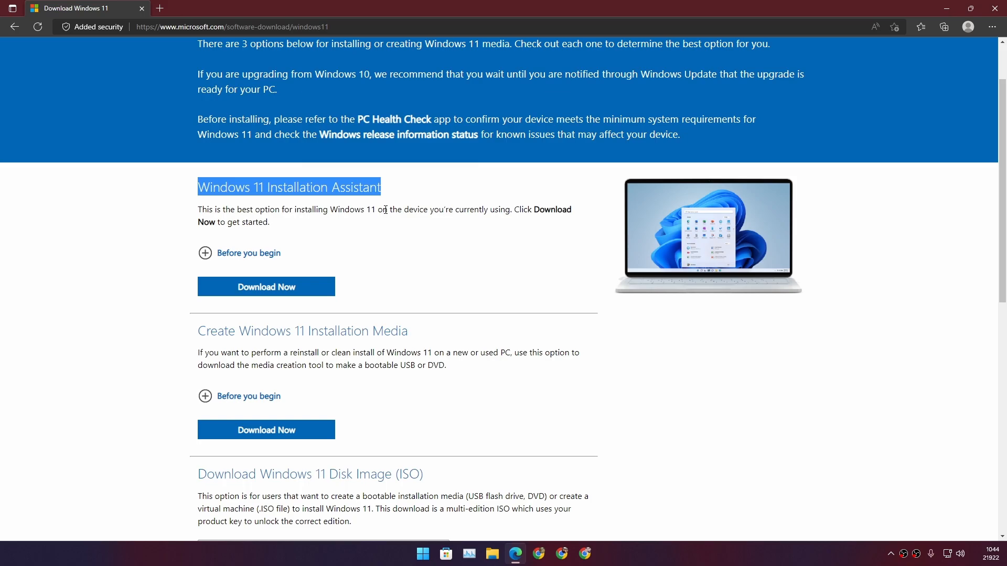